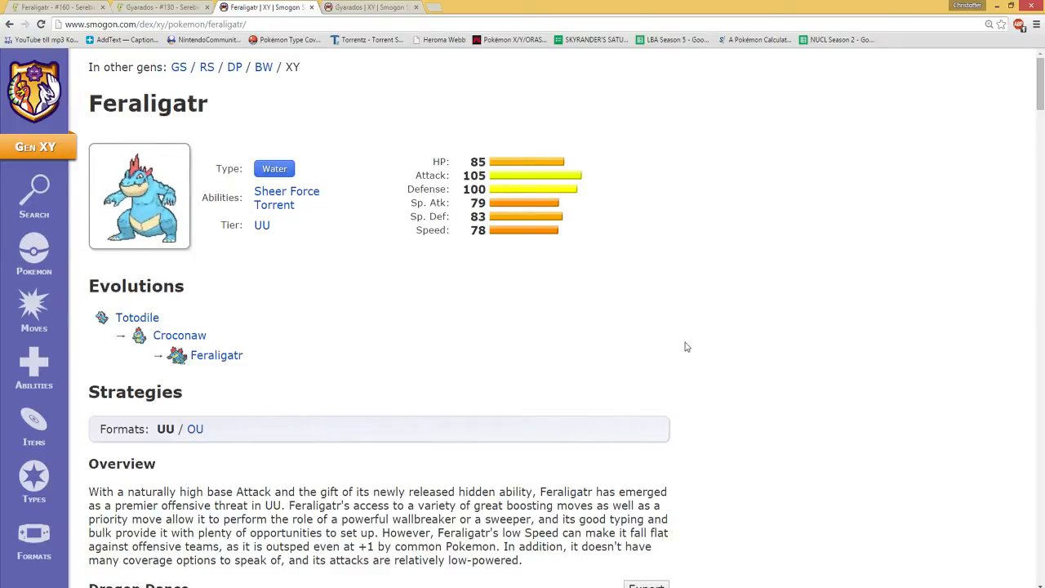
- Switch to Smogon's Gyarados XY page showing its base and Mega Gyarados stats
{"action": "left_click", "coordinate": [372, 7]}
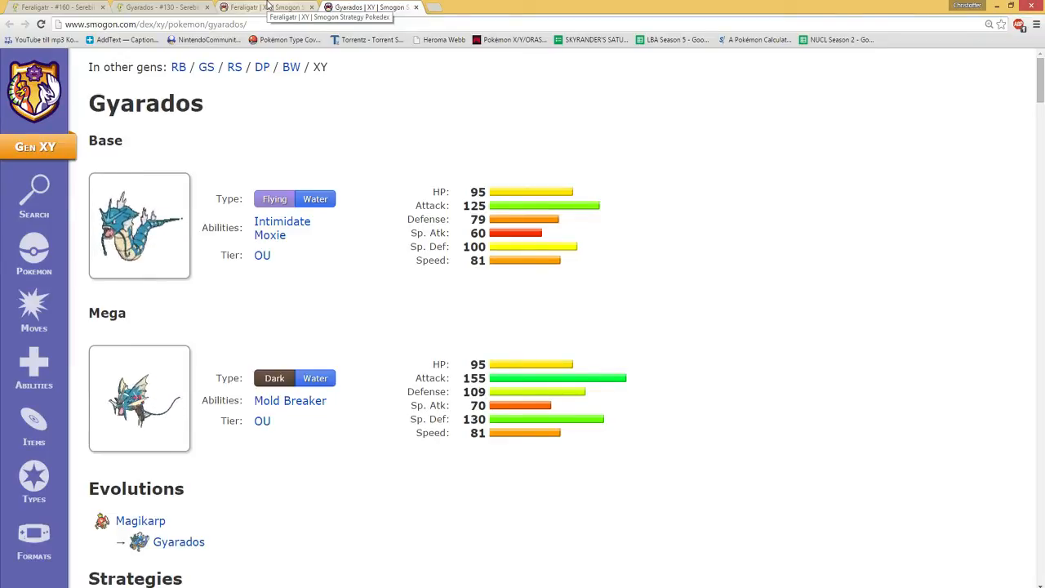
{"action": "left_click", "coordinate": [265, 6]}
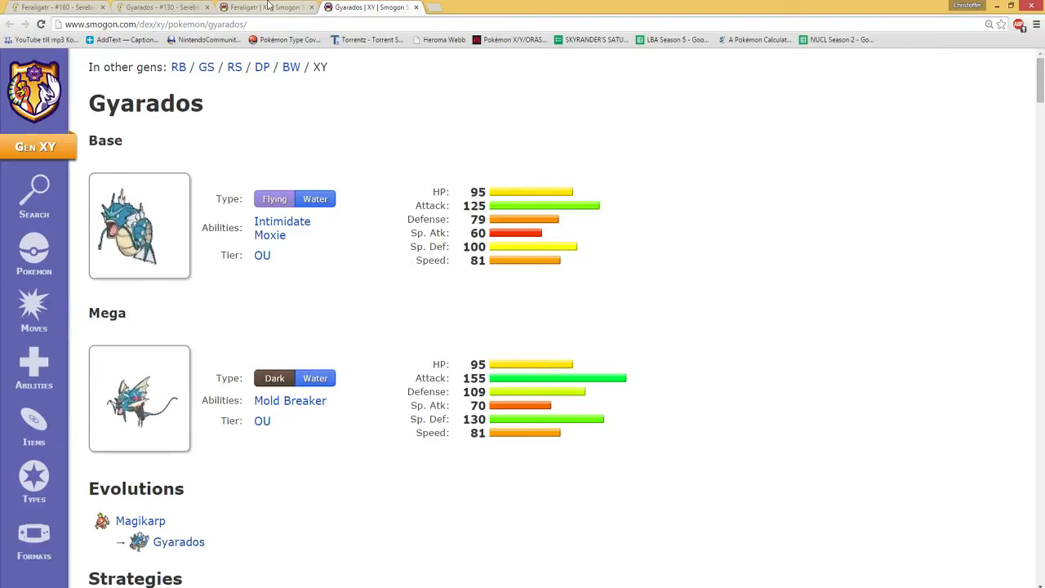
- Return to Smogon's Feraligatr page, then move on to Serebii's Feraligatr Pokédex entry
{"action": "left_click", "coordinate": [262, 7]}
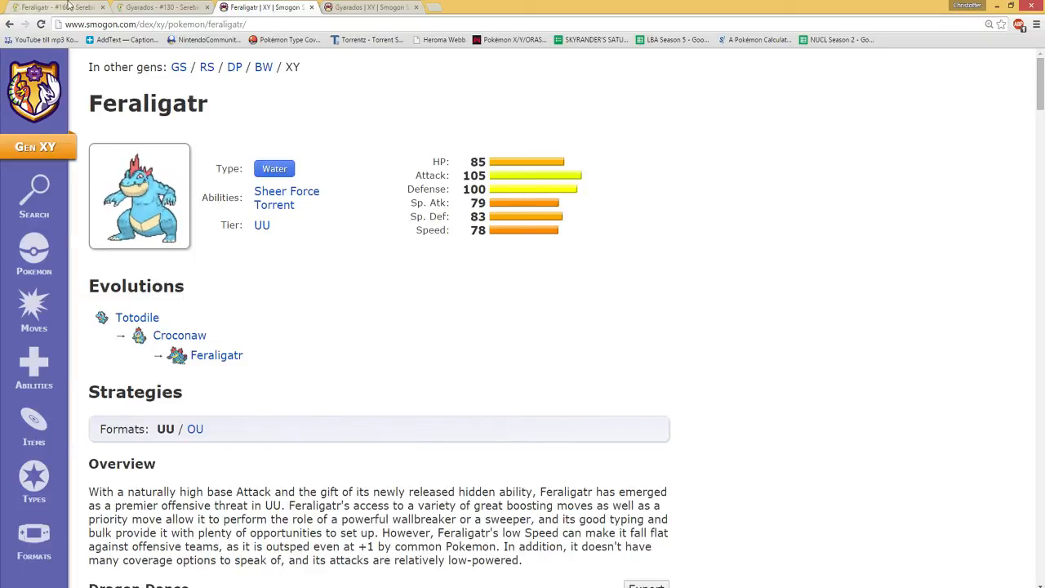
{"action": "left_click", "coordinate": [49, 7]}
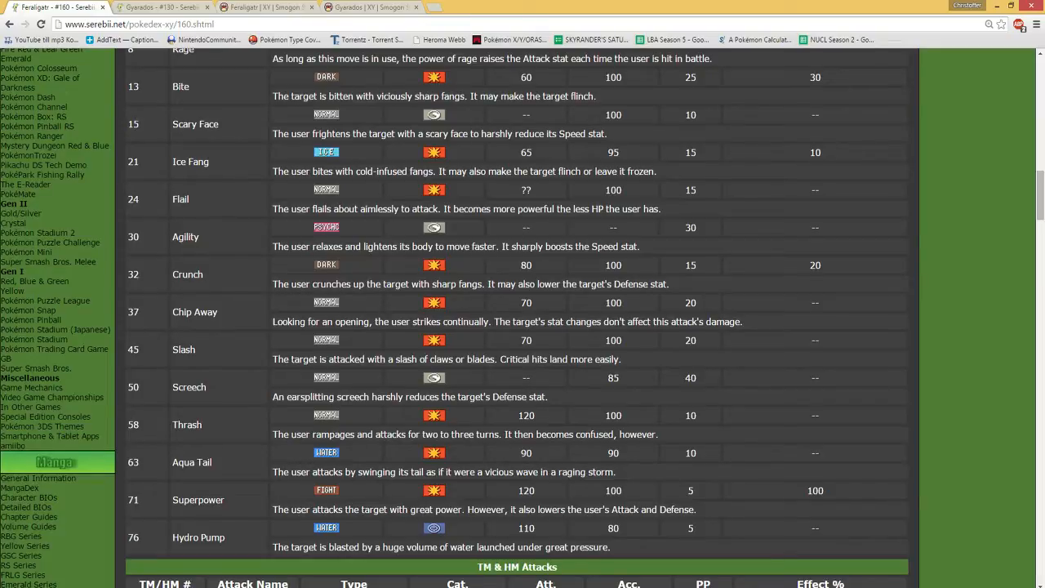
- Scroll through Feraligatr's level-up moves and TM attacks down to Surf, Strength and Waterfall
{"action": "scroll", "scroll_direction": "up", "scroll_amount": 3}
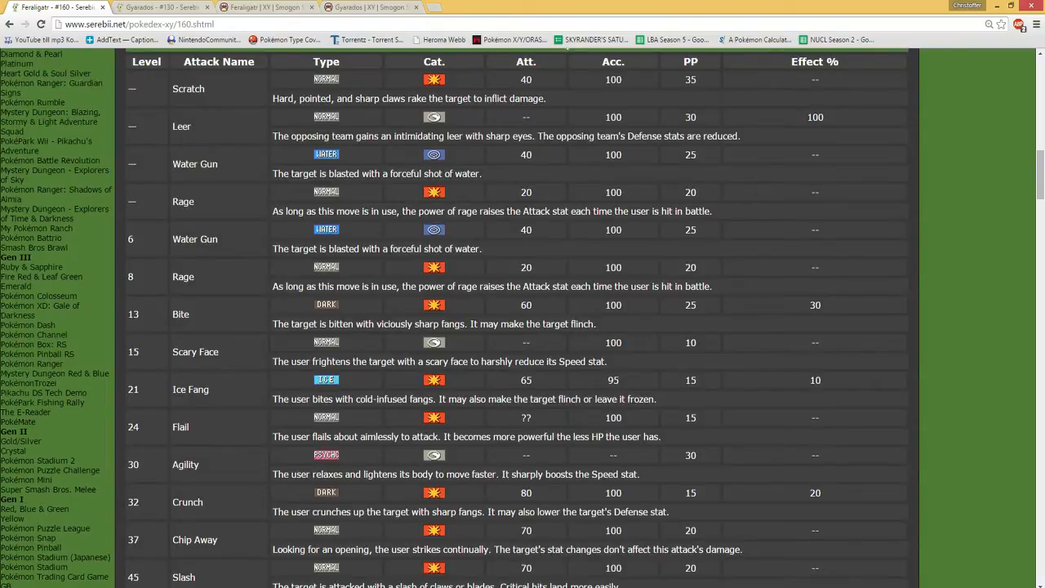
{"action": "scroll", "scroll_direction": "down", "scroll_amount": 3}
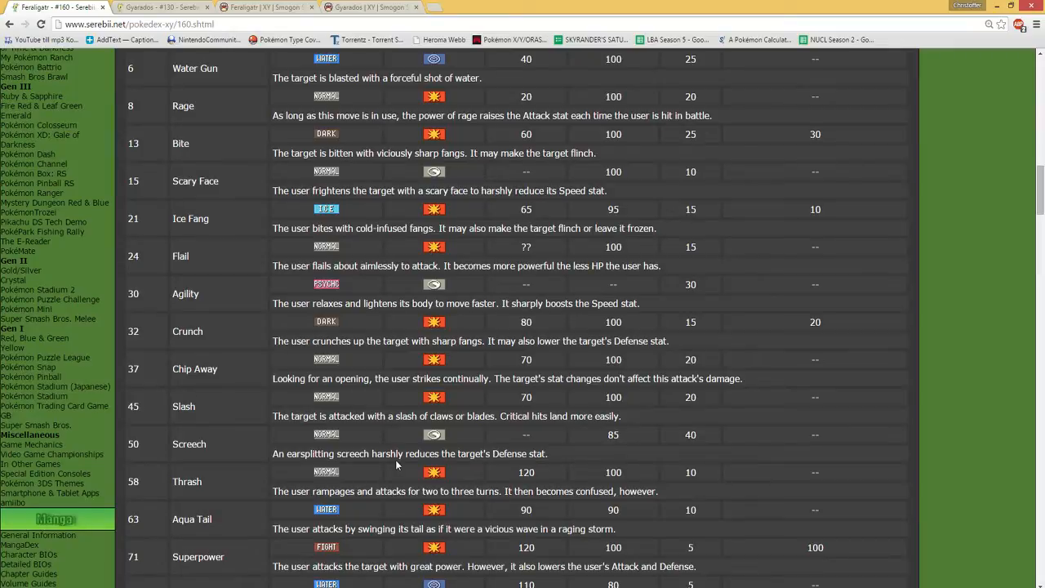
{"action": "scroll", "scroll_direction": "down", "scroll_amount": 3}
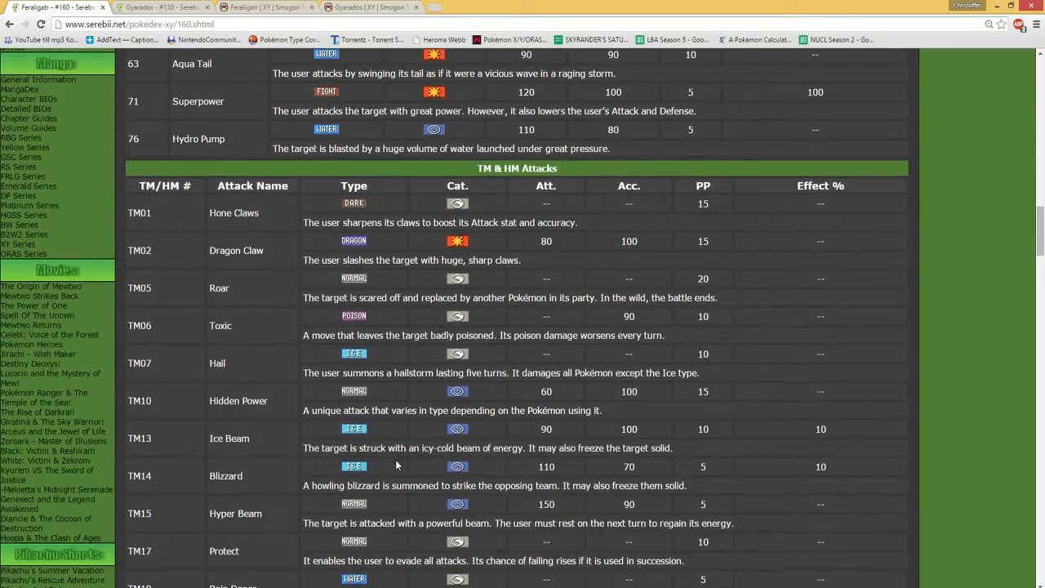
{"action": "scroll", "scroll_direction": "down", "scroll_amount": 3}
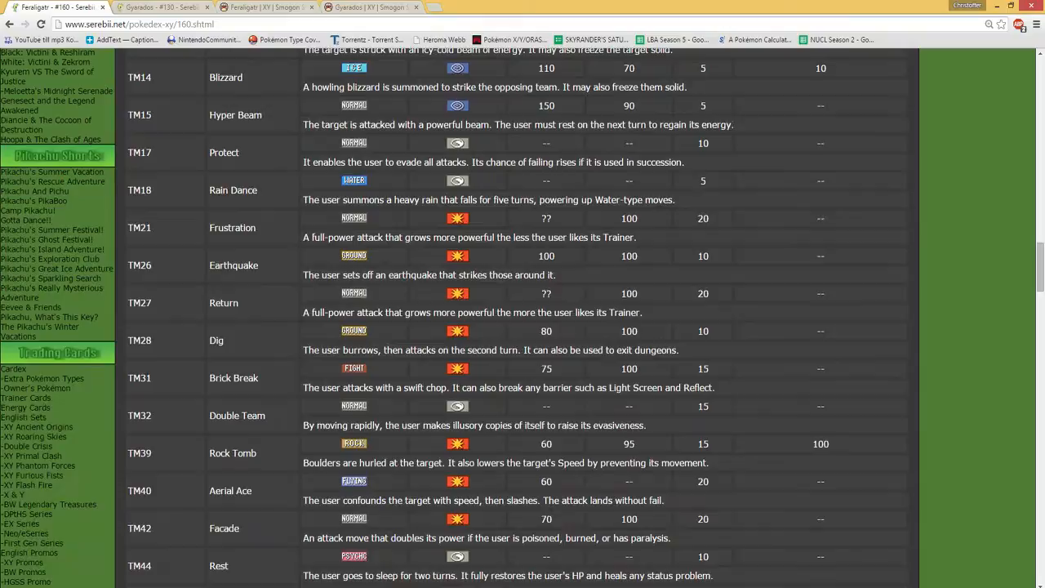
{"action": "scroll", "scroll_direction": "down", "scroll_amount": 3}
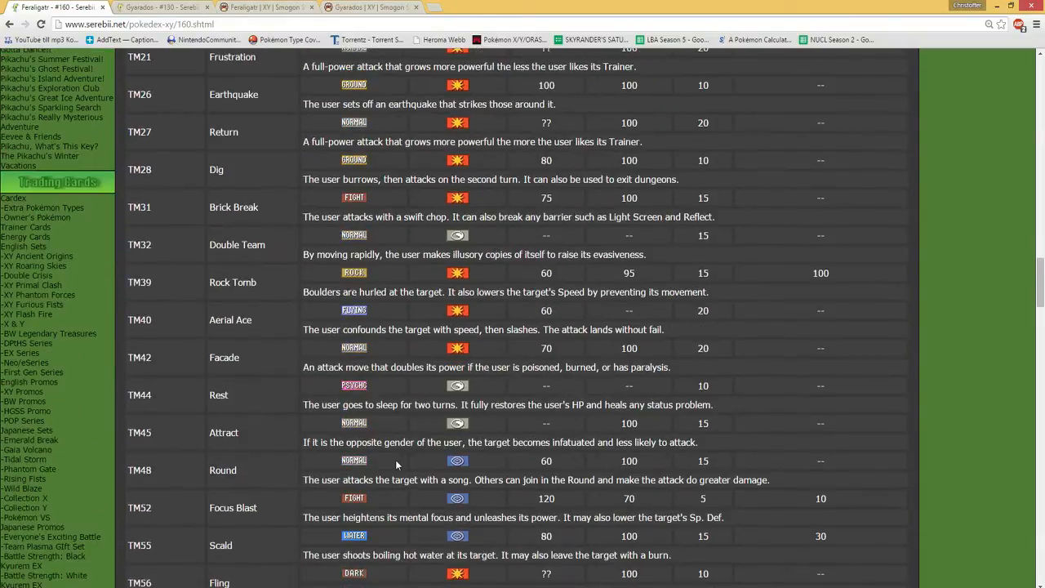
{"action": "scroll", "scroll_direction": "down", "scroll_amount": 3}
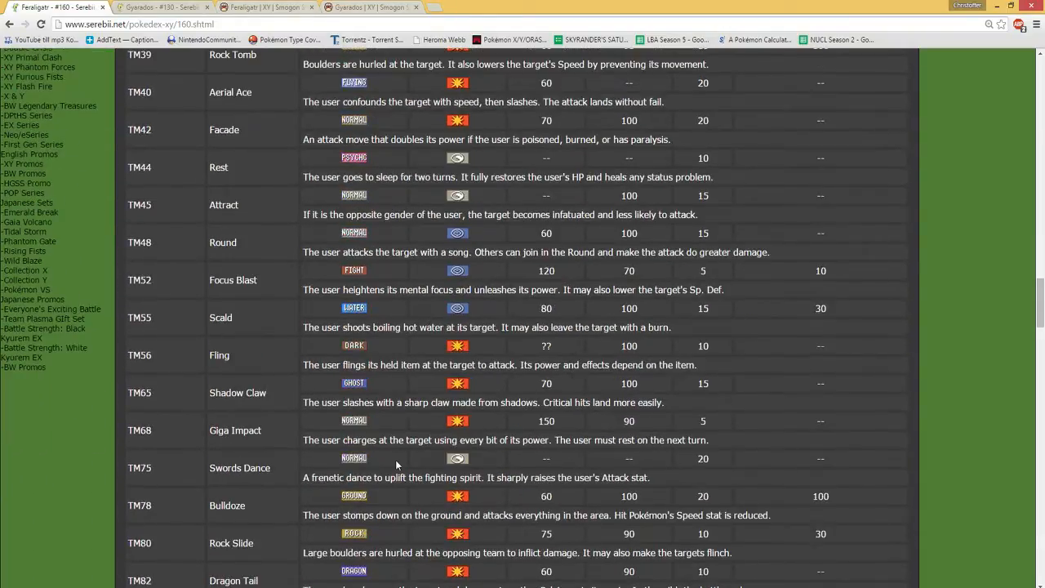
{"action": "scroll", "scroll_direction": "down", "scroll_amount": 3}
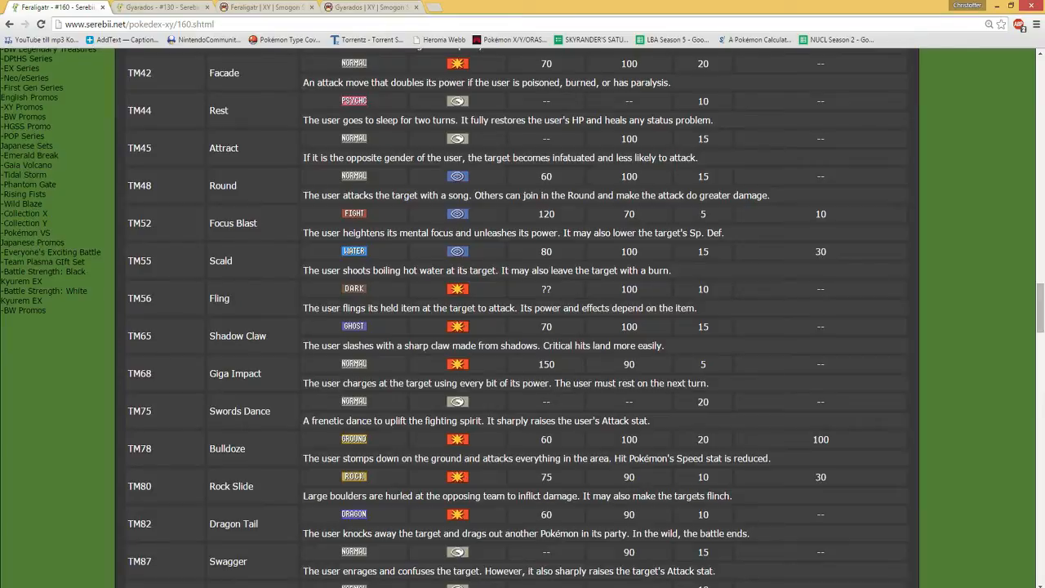
{"action": "scroll", "scroll_direction": "down", "scroll_amount": 3}
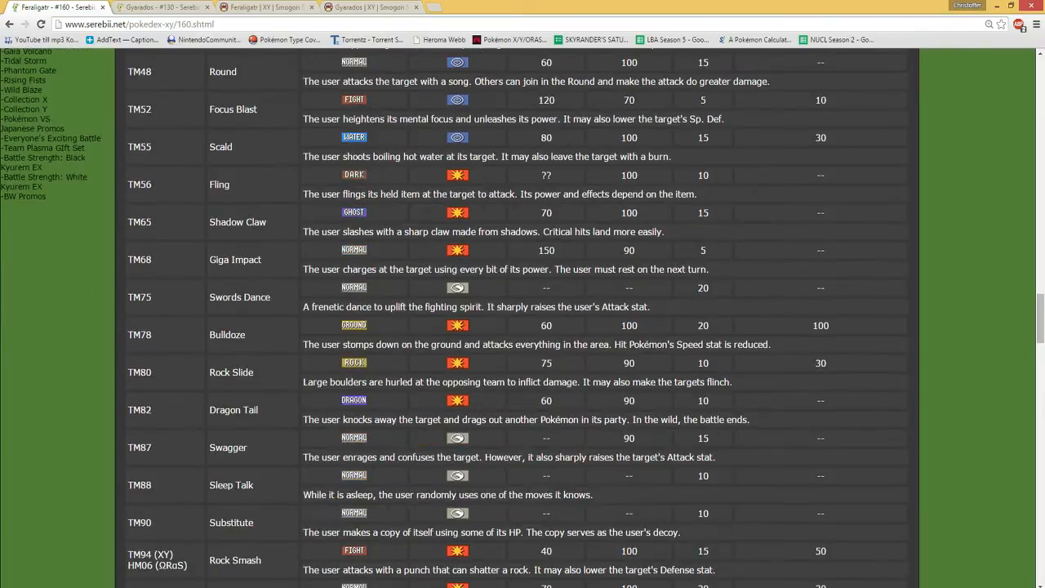
{"action": "scroll", "scroll_direction": "down", "scroll_amount": 3}
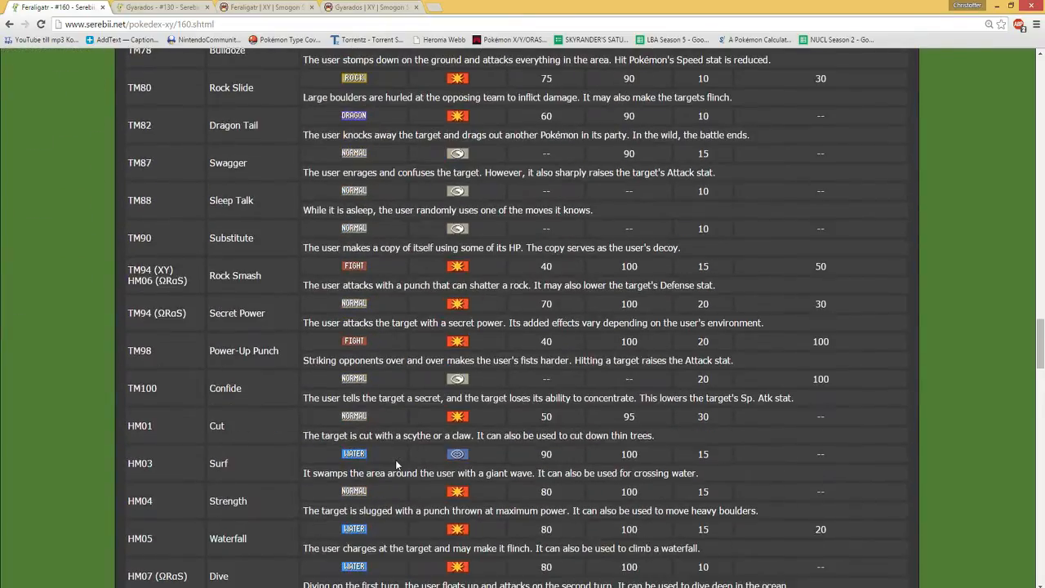
- Scroll past Feraligatr's egg moves to its Move Tutor and ORAS Move Tutor tables
{"action": "scroll", "scroll_direction": "down", "scroll_amount": 3}
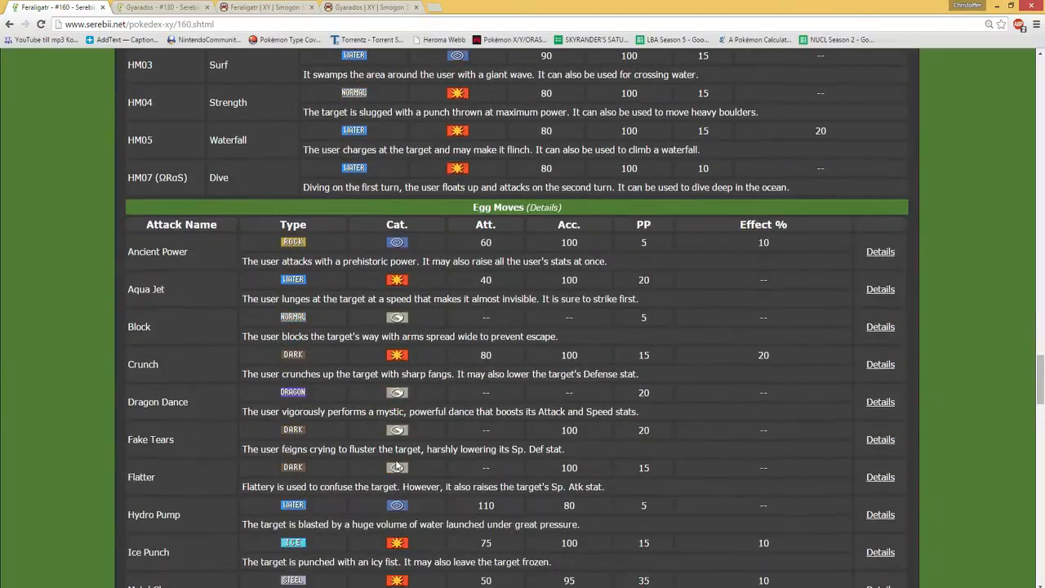
{"action": "scroll", "scroll_direction": "down", "scroll_amount": 3}
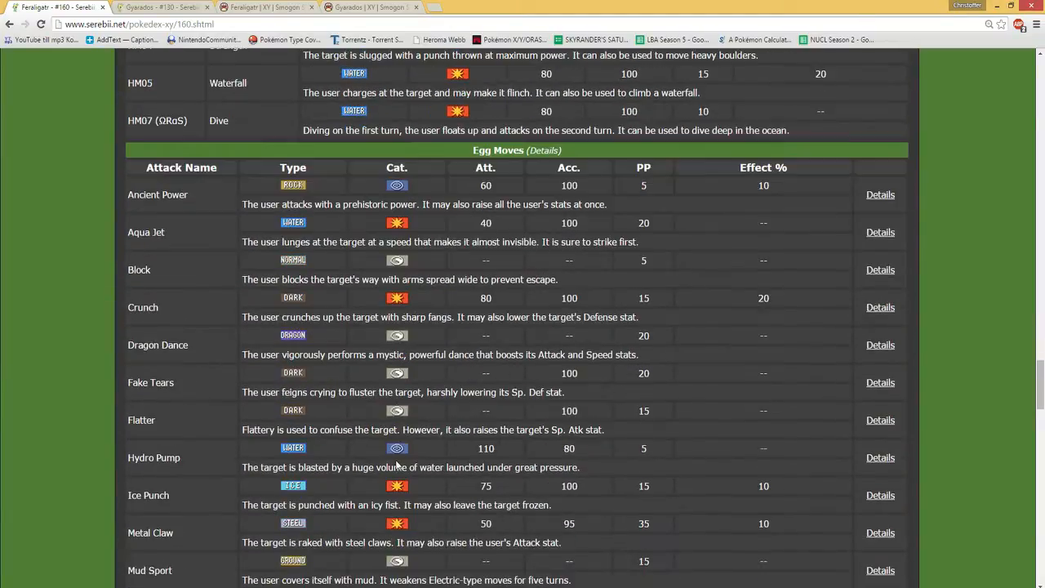
{"action": "scroll", "scroll_direction": "down", "scroll_amount": 3}
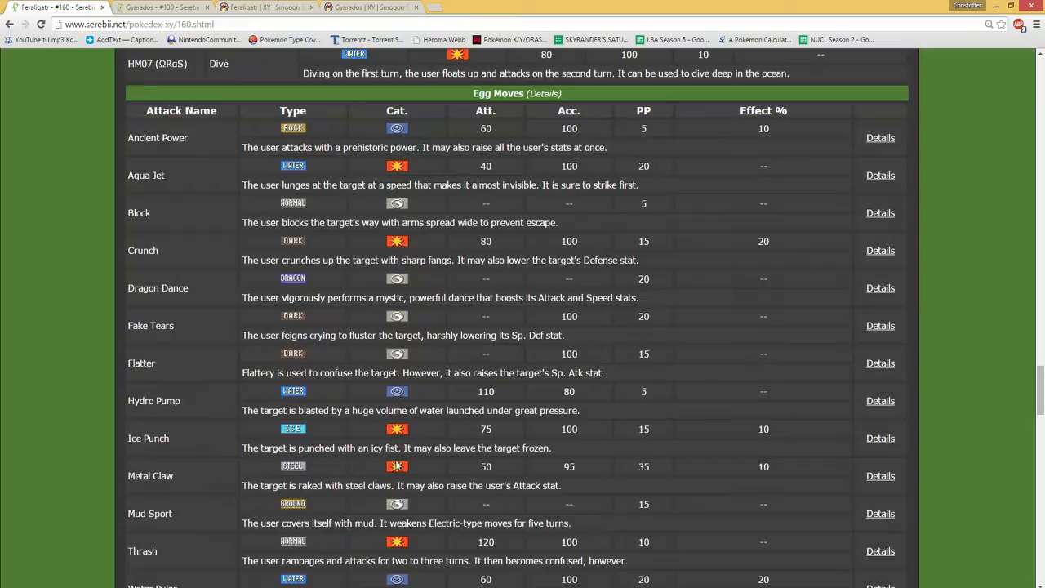
{"action": "scroll", "scroll_direction": "down", "scroll_amount": 3}
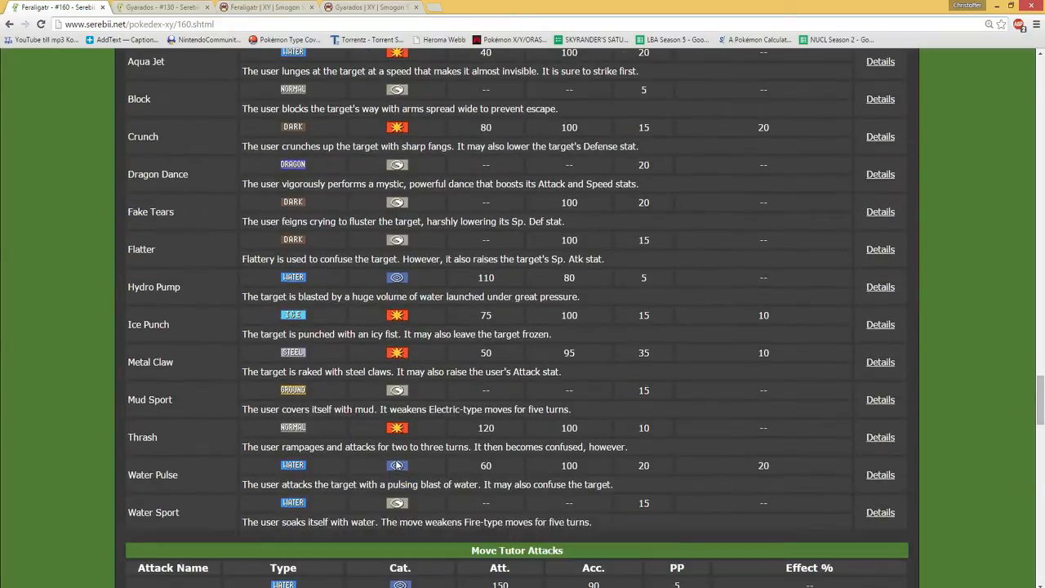
{"action": "scroll", "scroll_direction": "down", "scroll_amount": 3}
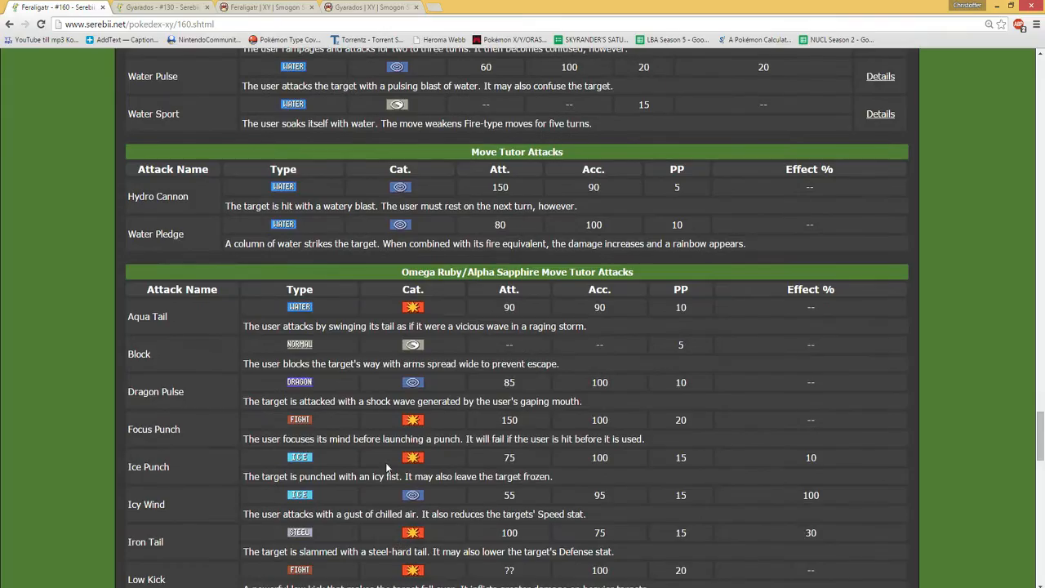
{"action": "scroll", "scroll_direction": "down", "scroll_amount": 3}
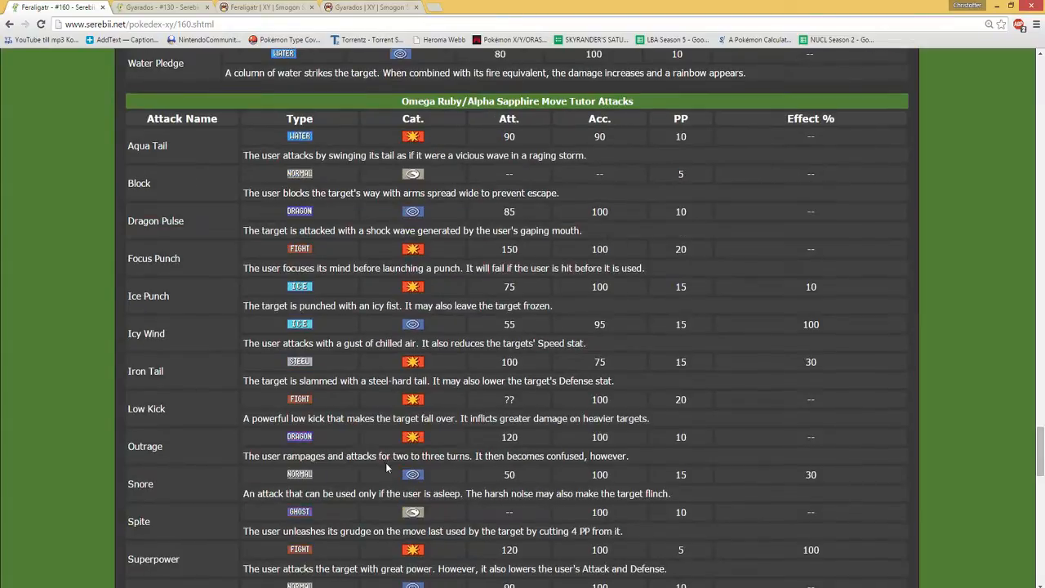
{"action": "scroll", "scroll_direction": "up", "scroll_amount": 3}
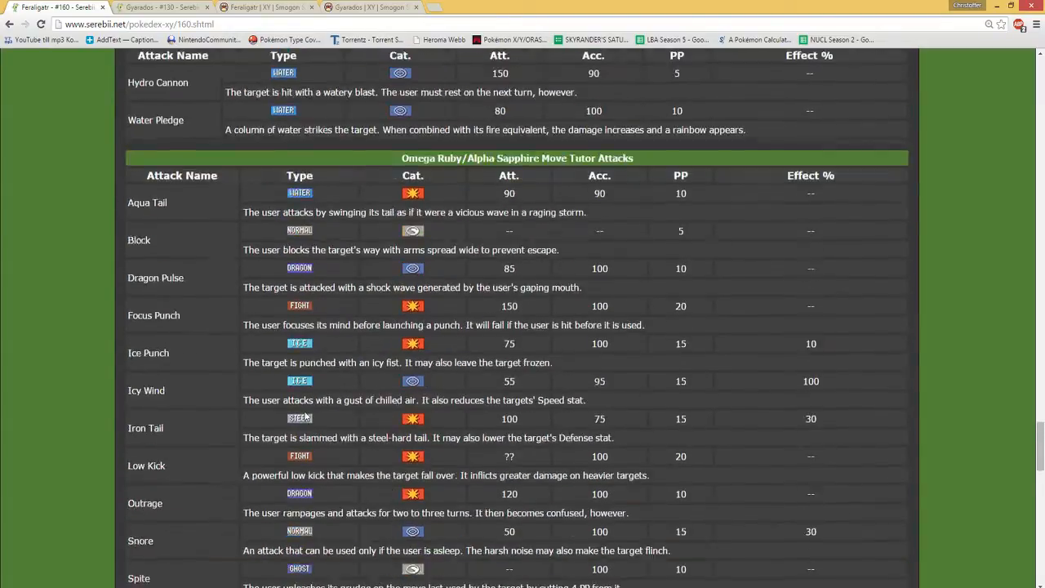
{"action": "scroll", "scroll_direction": "down", "scroll_amount": 3}
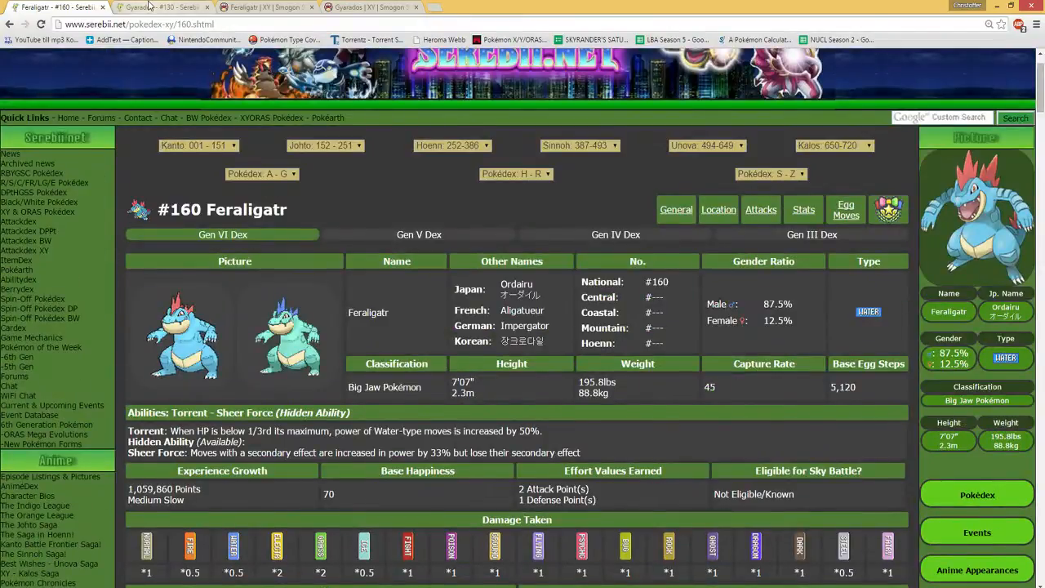
- Bring up Serebii's Gyarados #130 entry with its abilities, damage taken and Mega evolutionary chain
{"action": "left_click", "coordinate": [164, 7]}
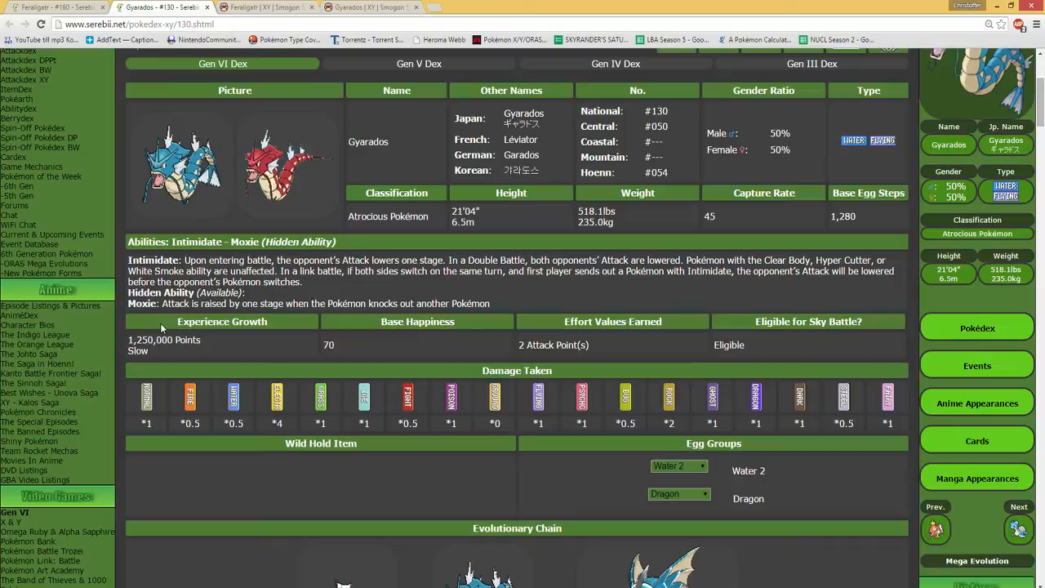
{"action": "scroll", "scroll_direction": "down", "scroll_amount": 3}
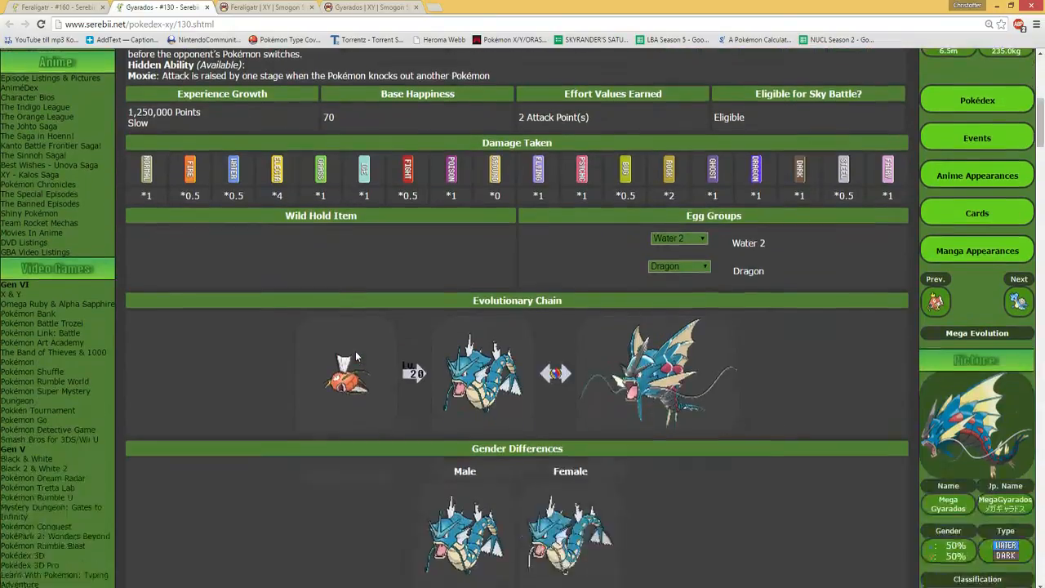
{"action": "scroll", "scroll_direction": "down", "scroll_amount": 3}
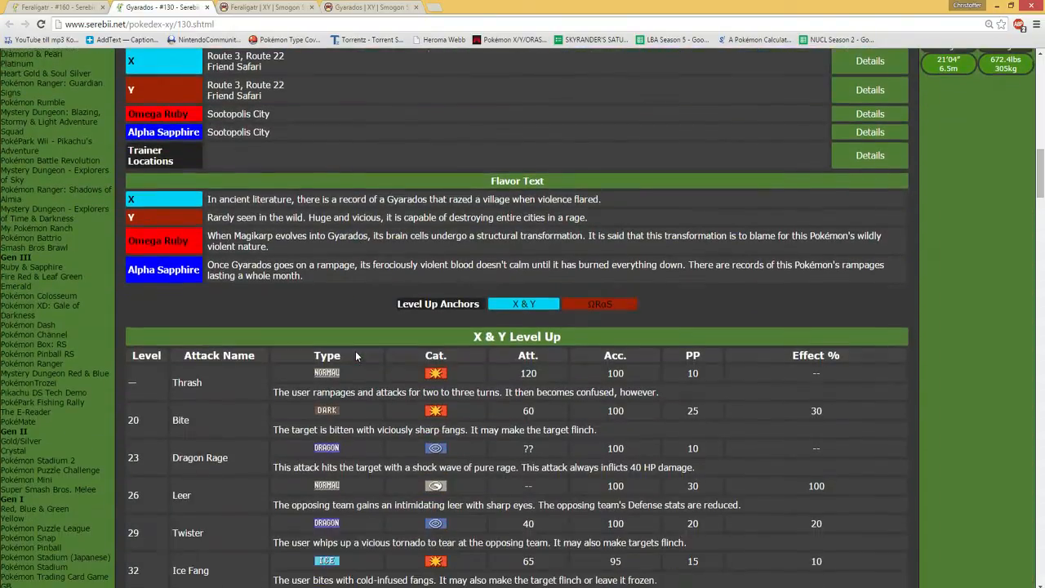
{"action": "scroll", "scroll_direction": "down", "scroll_amount": 3}
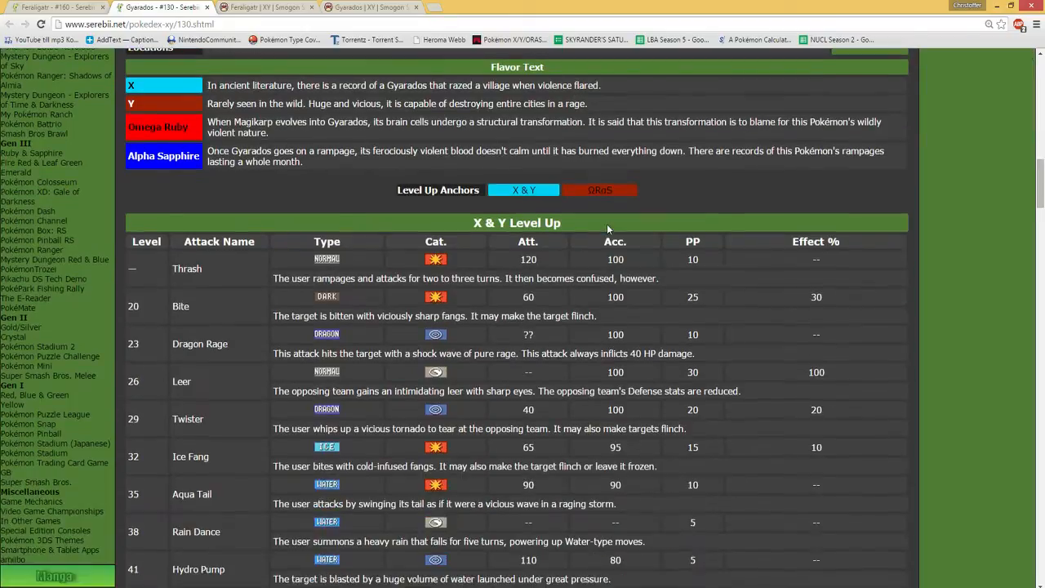
{"action": "scroll", "scroll_direction": "down", "scroll_amount": 3}
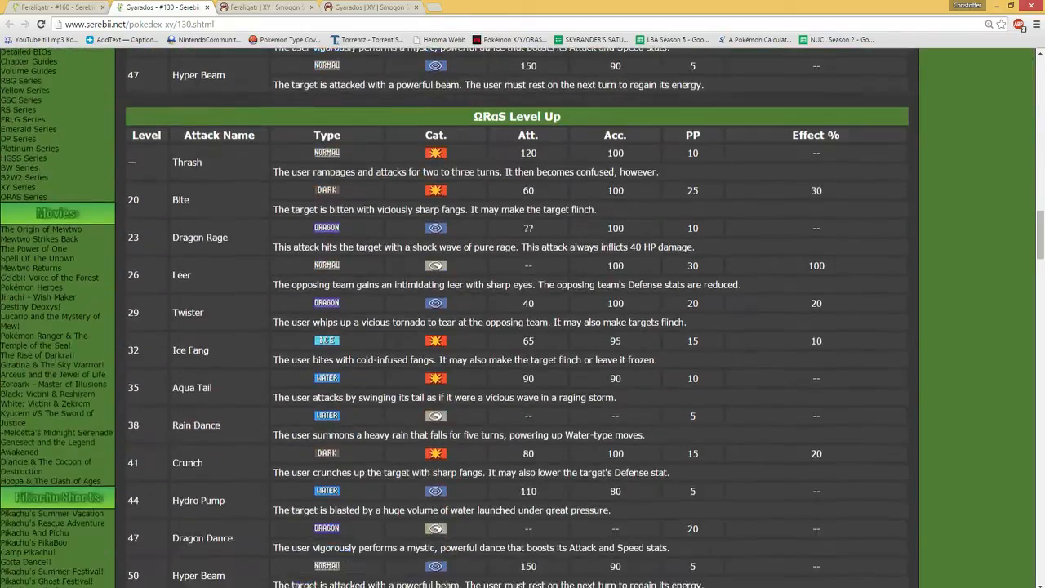
{"action": "scroll", "scroll_direction": "down", "scroll_amount": 3}
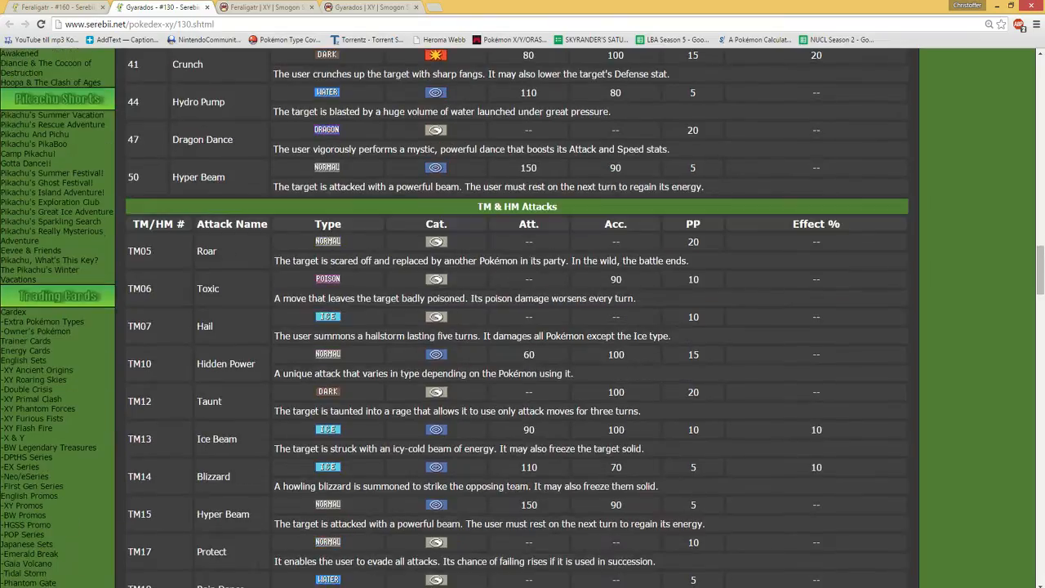
{"action": "scroll", "scroll_direction": "down", "scroll_amount": 3}
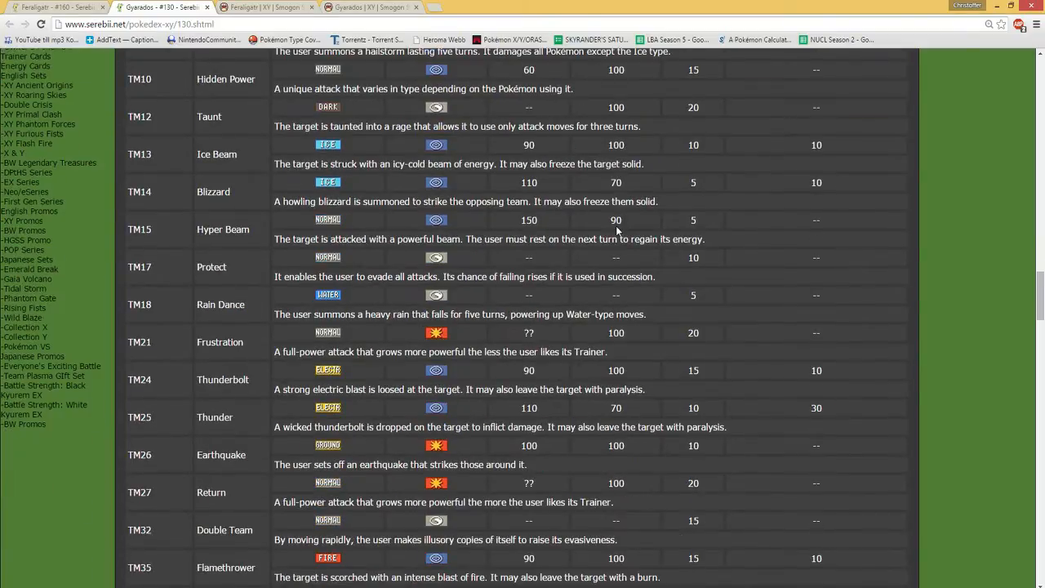
{"action": "scroll", "scroll_direction": "down", "scroll_amount": 3}
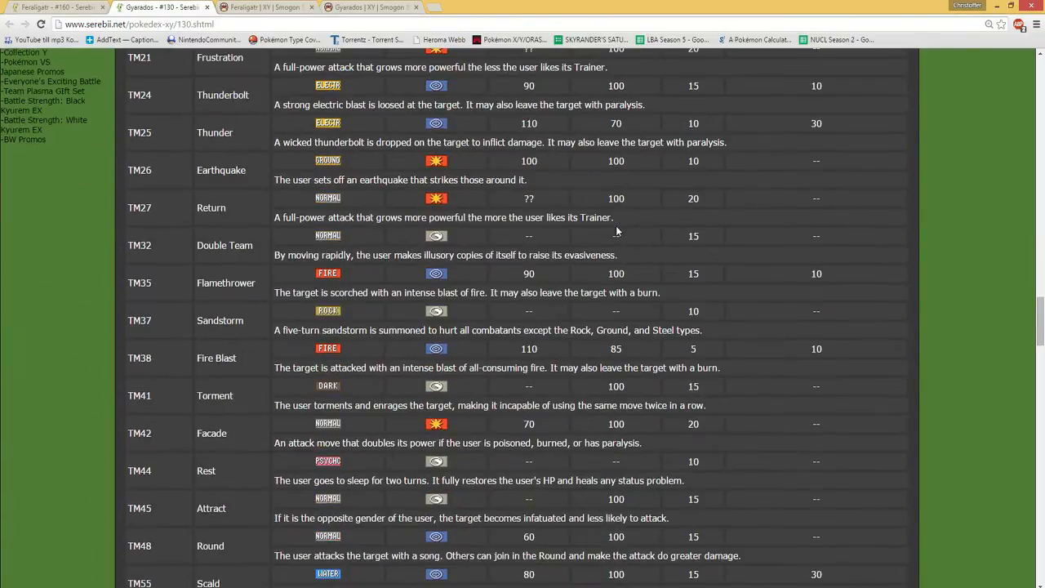
{"action": "scroll", "scroll_direction": "down", "scroll_amount": 3}
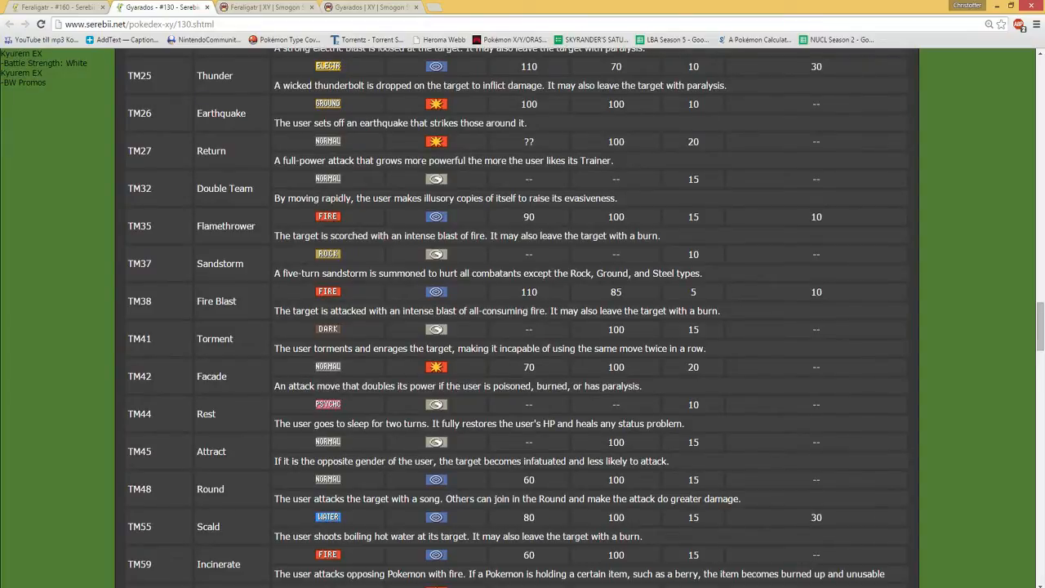
{"action": "scroll", "scroll_direction": "down", "scroll_amount": 3}
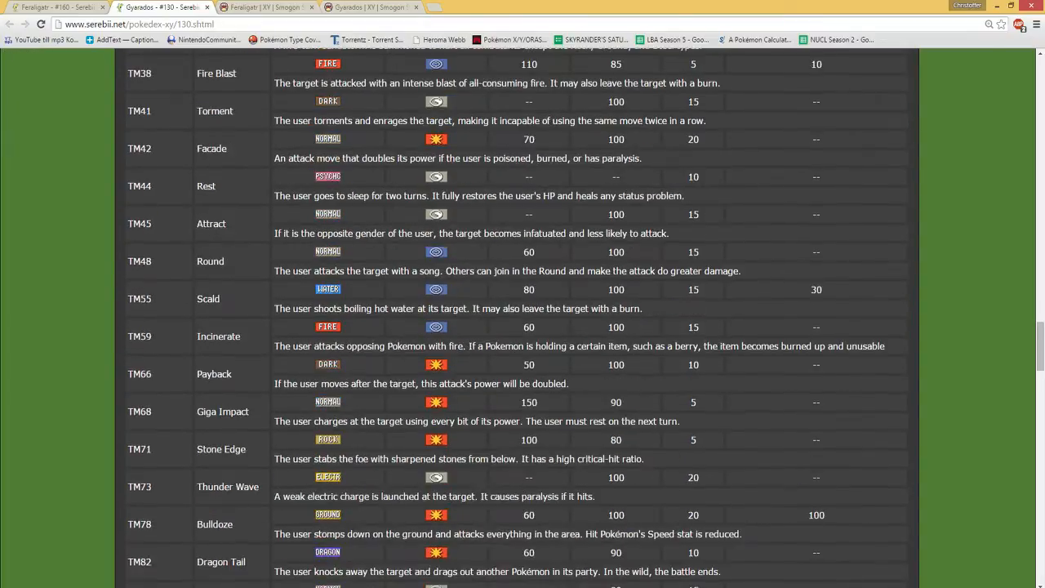
{"action": "scroll", "scroll_direction": "down", "scroll_amount": 3}
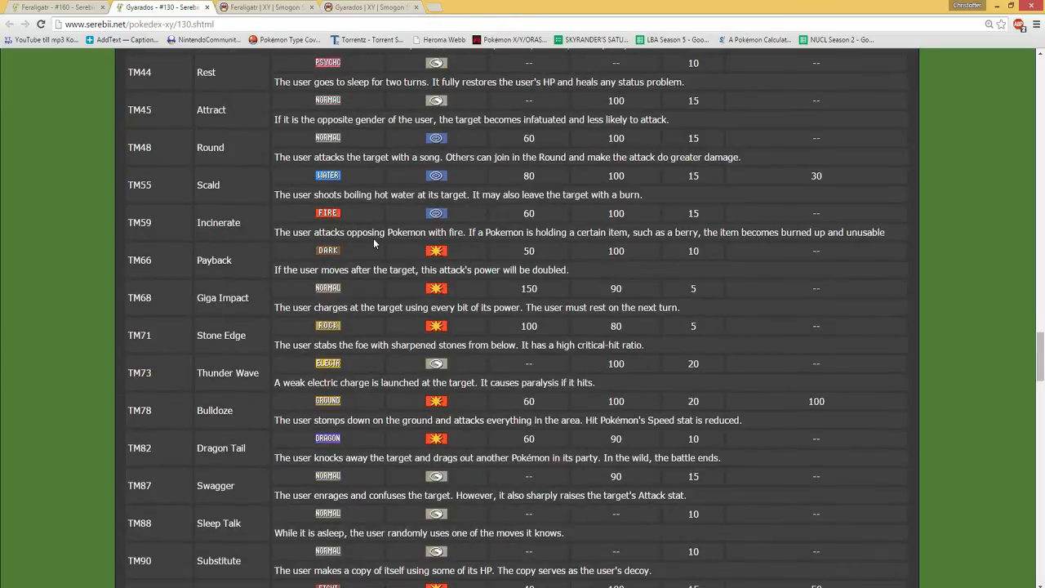
{"action": "scroll", "scroll_direction": "down", "scroll_amount": 3}
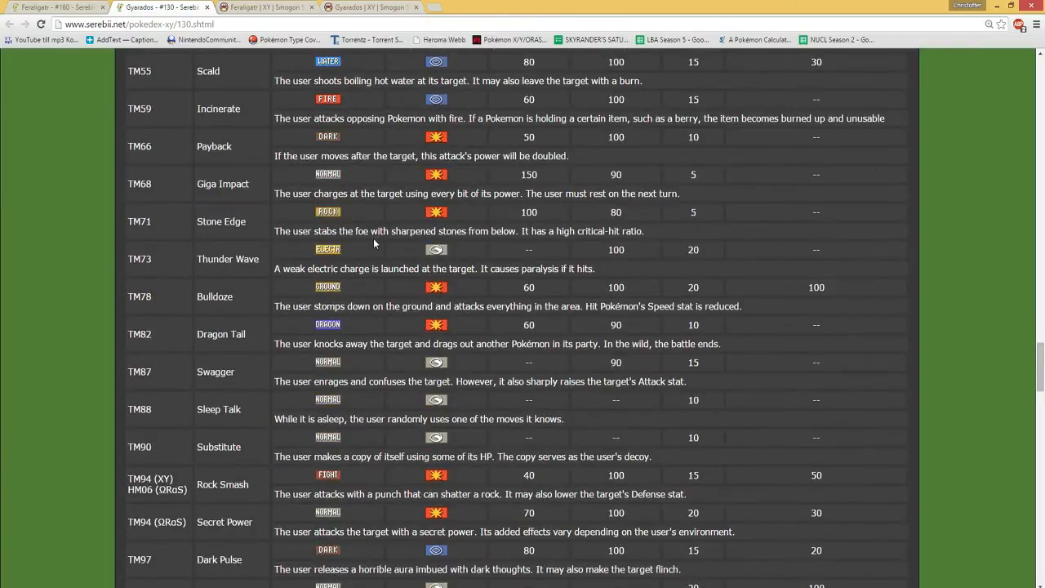
{"action": "scroll", "scroll_direction": "down", "scroll_amount": 3}
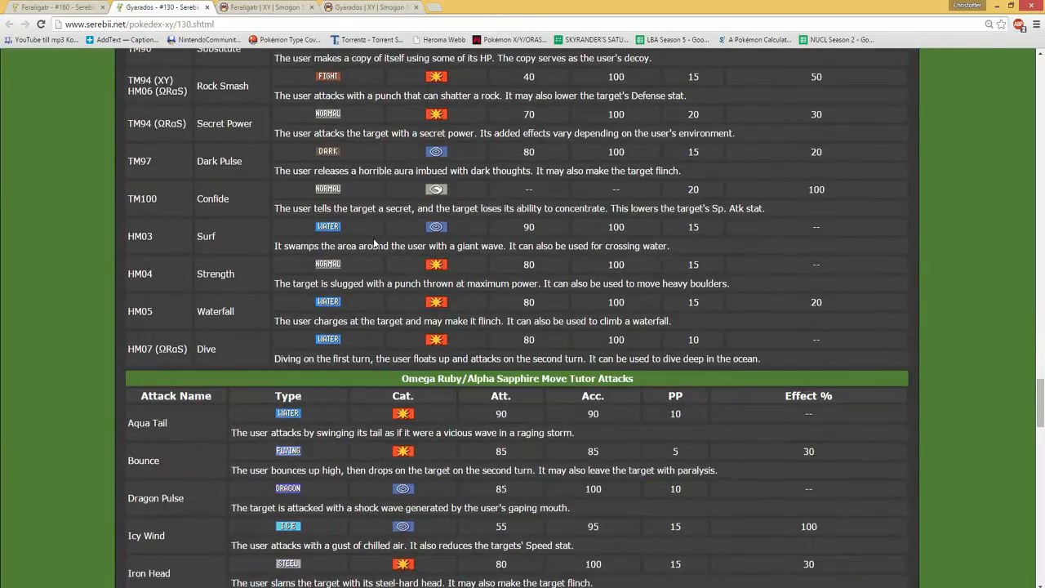
{"action": "scroll", "scroll_direction": "down", "scroll_amount": 3}
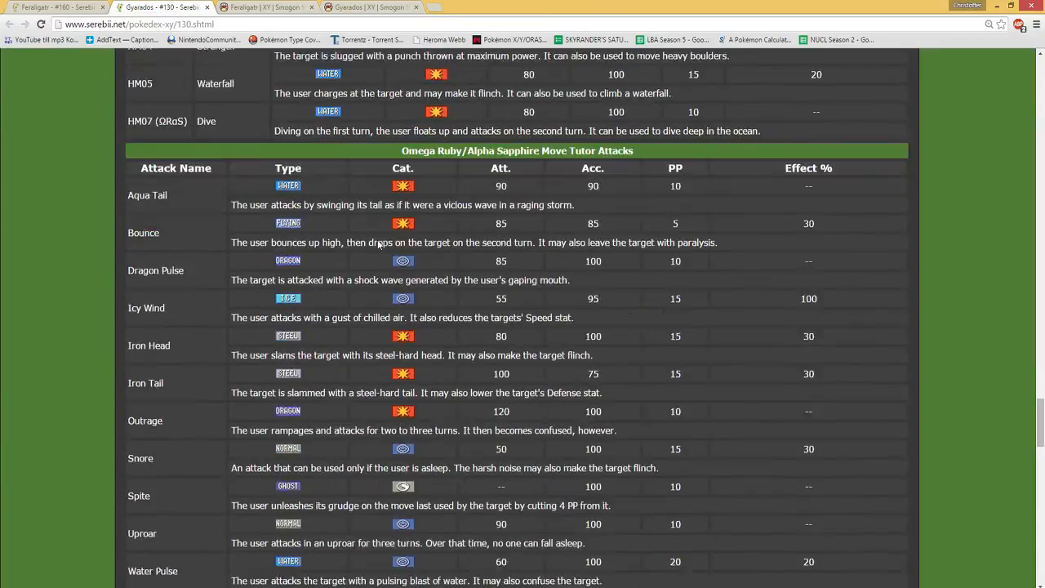
{"action": "scroll", "scroll_direction": "down", "scroll_amount": 3}
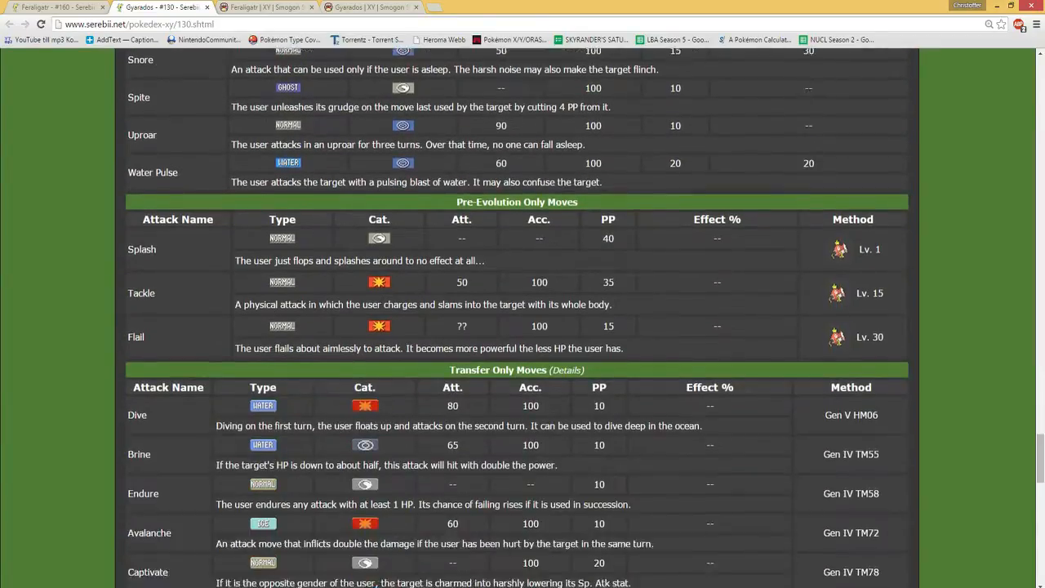
{"action": "scroll", "scroll_direction": "down", "scroll_amount": 3}
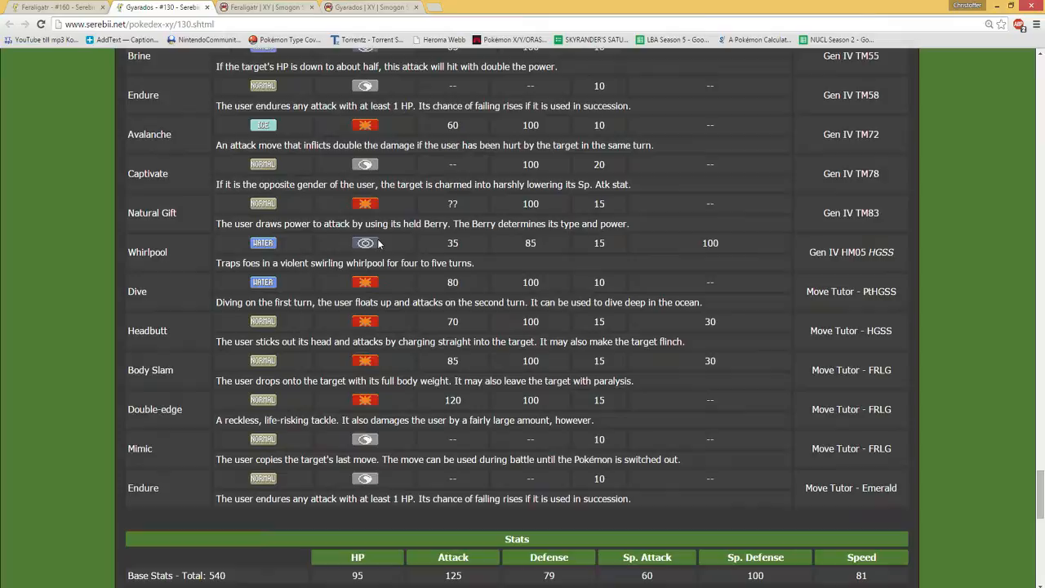
{"action": "scroll", "scroll_direction": "down", "scroll_amount": 3}
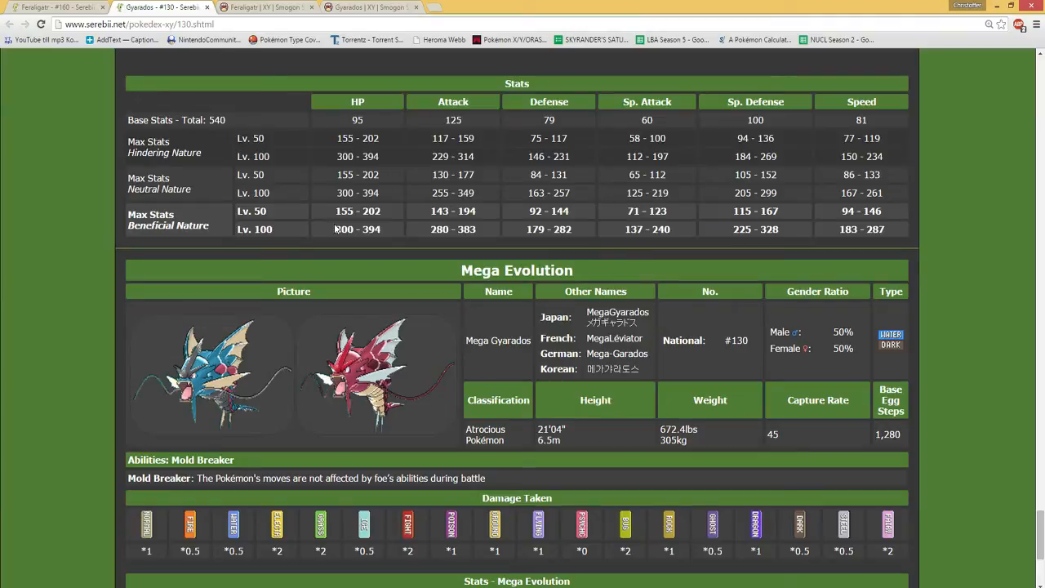
- View Serebii's Mega Gyarados stats table, then return to Smogon's Gyarados page with base and Mega stats
{"action": "scroll", "scroll_direction": "down", "scroll_amount": 3}
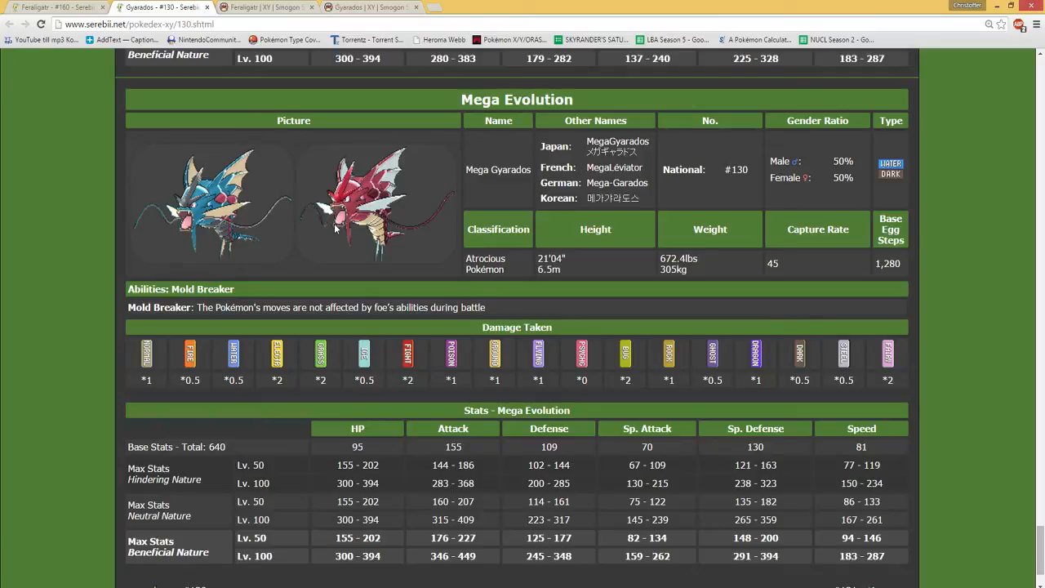
{"action": "scroll", "scroll_direction": "down", "scroll_amount": 3}
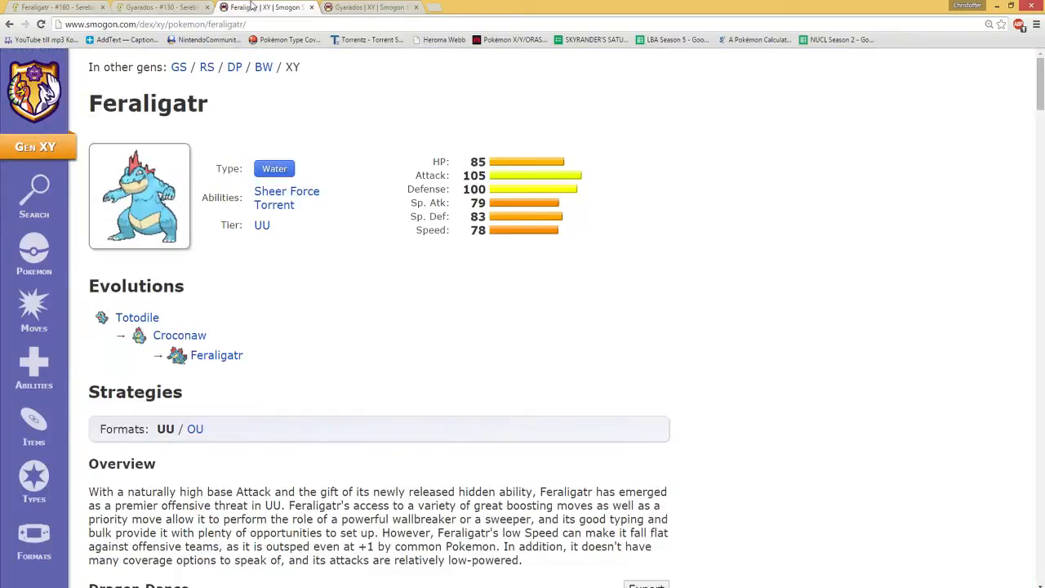
{"action": "left_click", "coordinate": [367, 7]}
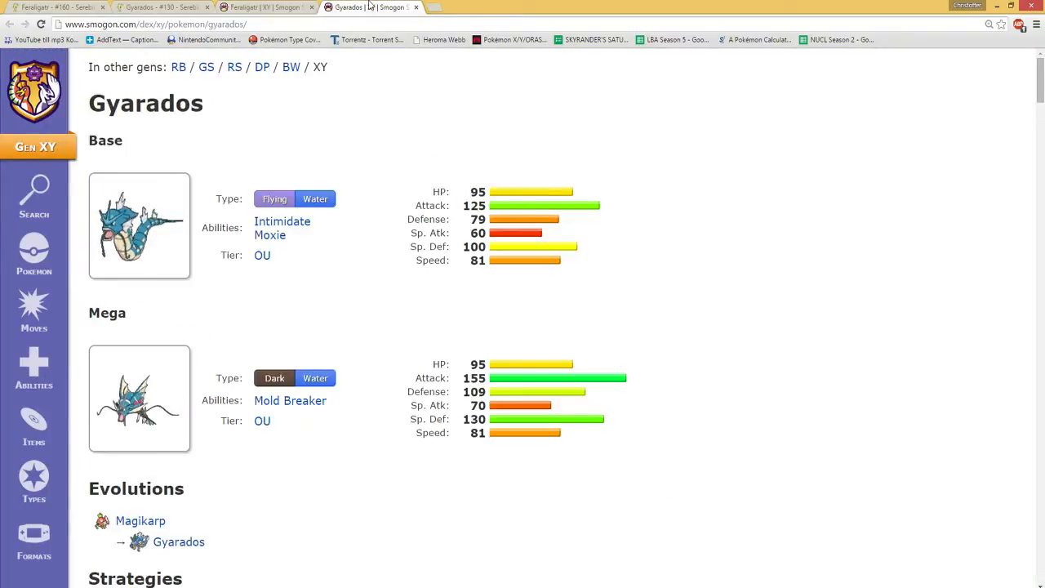